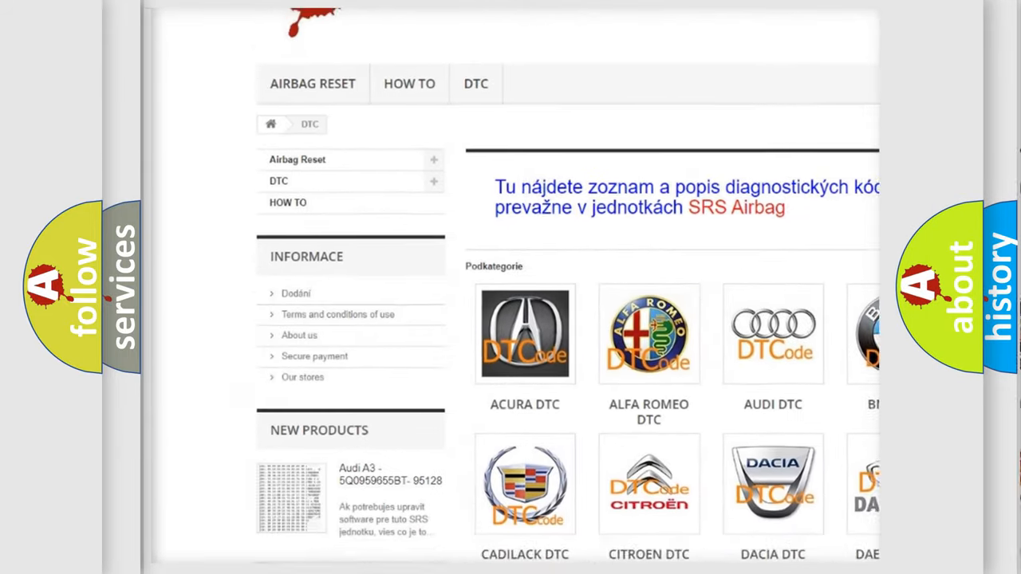
pyautogui.scroll(-3)
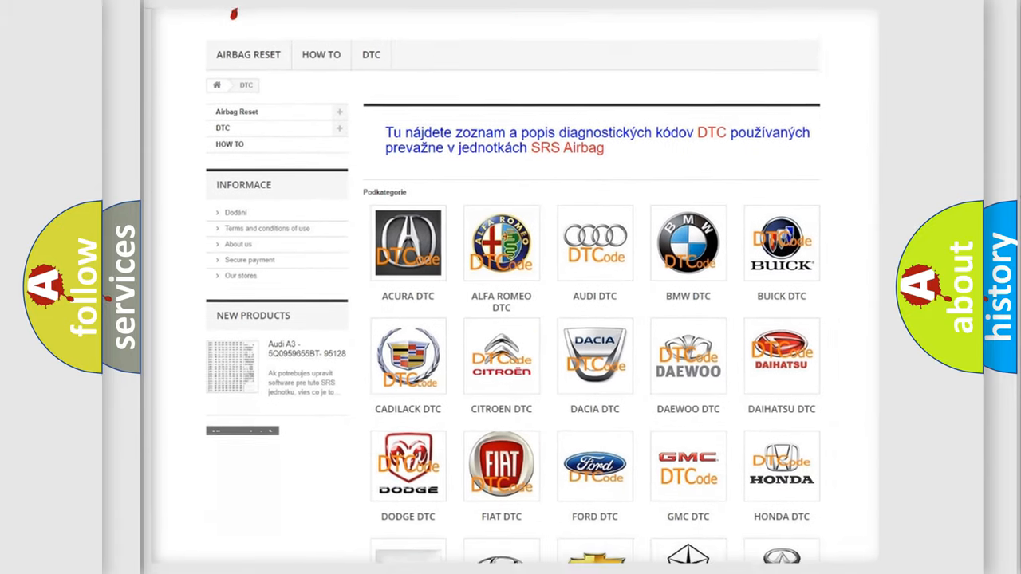
pyautogui.scroll(-3)
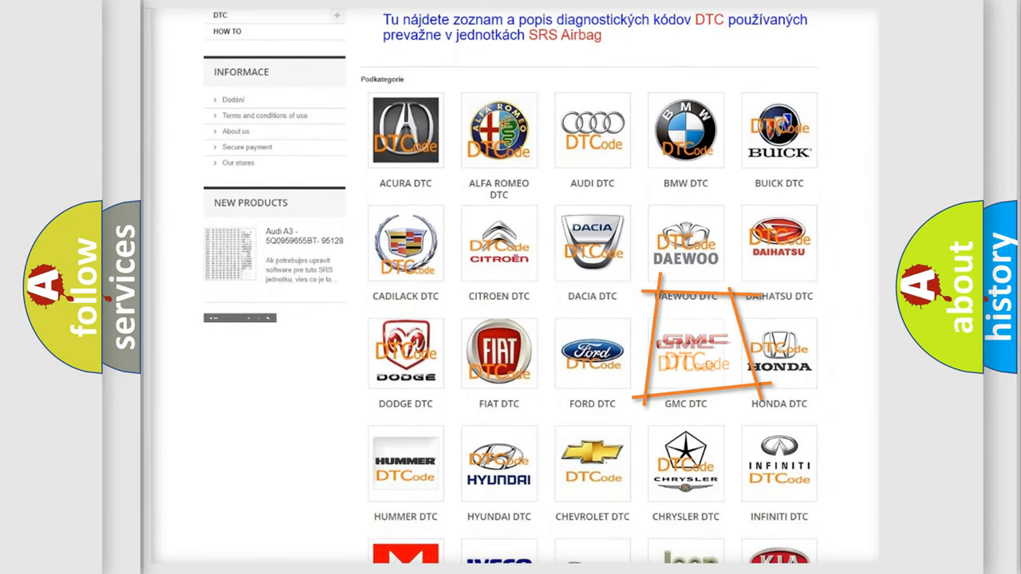